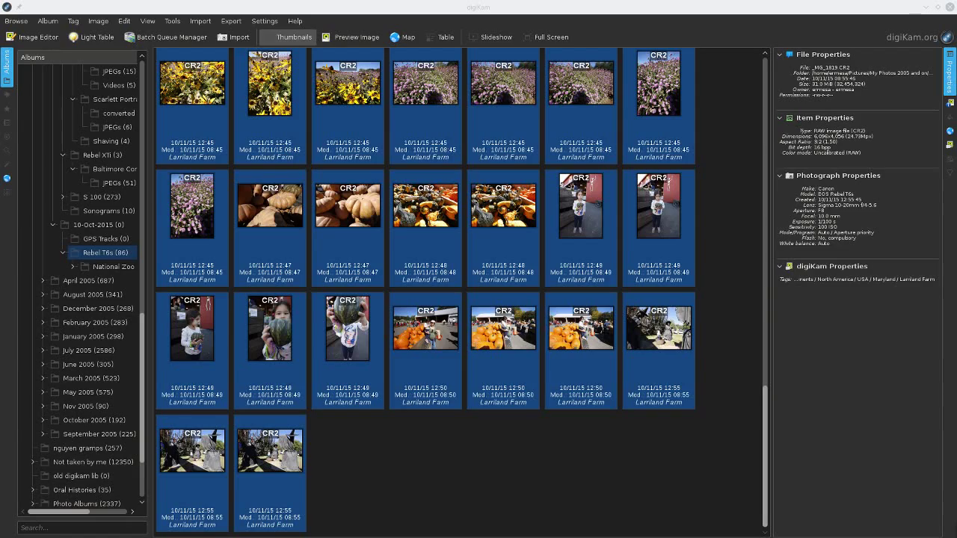
Scroll through the album thumbnails before selecting all photos
{"action": "scroll", "scroll_direction": "down", "scroll_amount": 3}
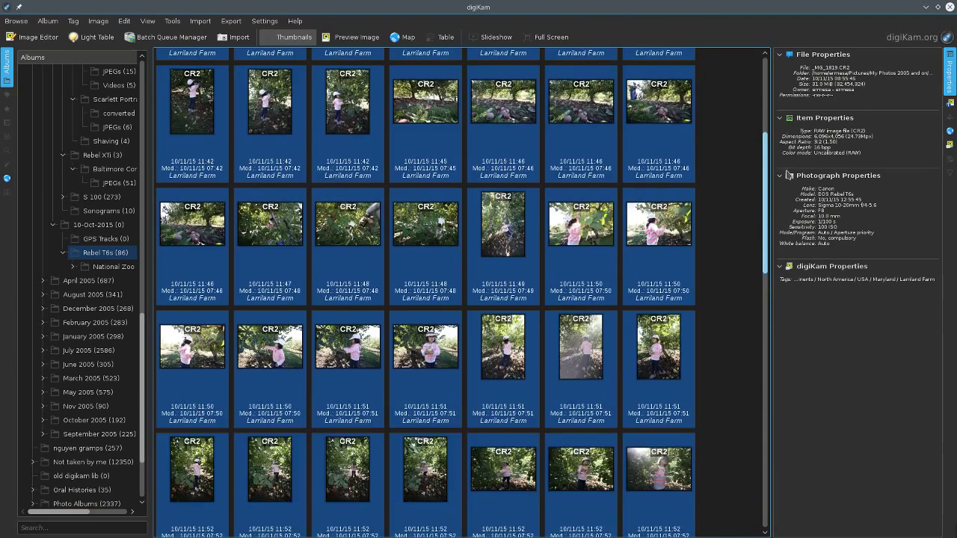
{"action": "scroll", "scroll_direction": "up", "scroll_amount": 3}
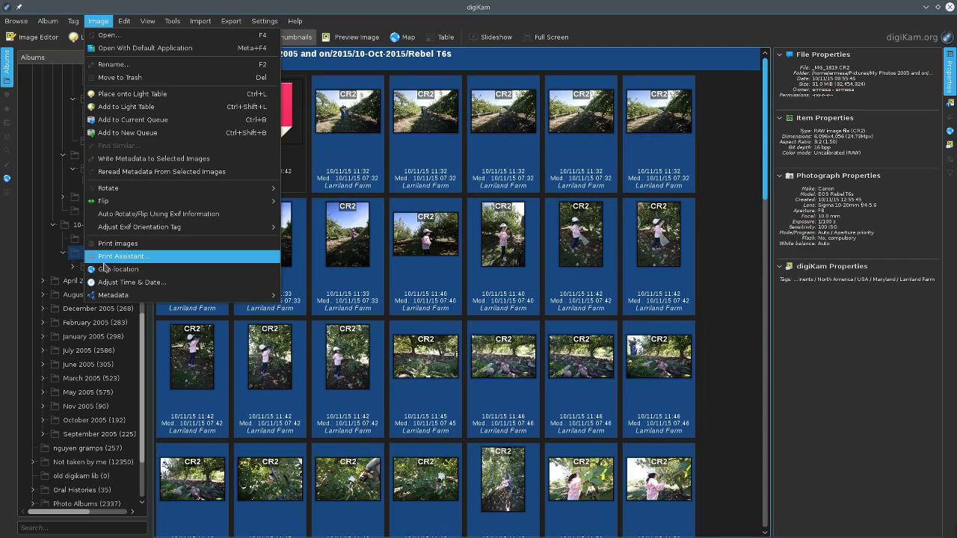
Load the GPX track from the GPS Tracks folder into Geo-location and correlate, matching 78 of 84 images
{"action": "left_click", "coordinate": [118, 269]}
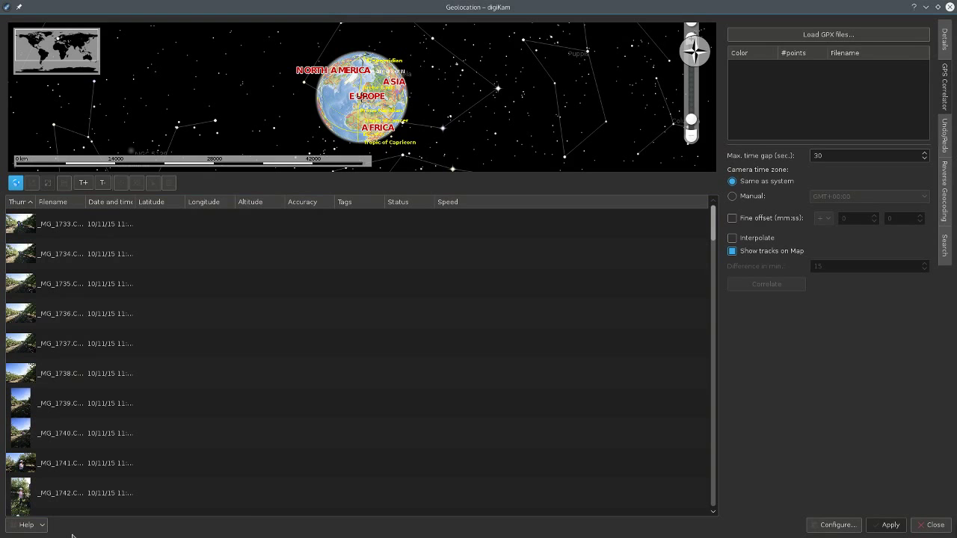
{"action": "left_click", "coordinate": [828, 35]}
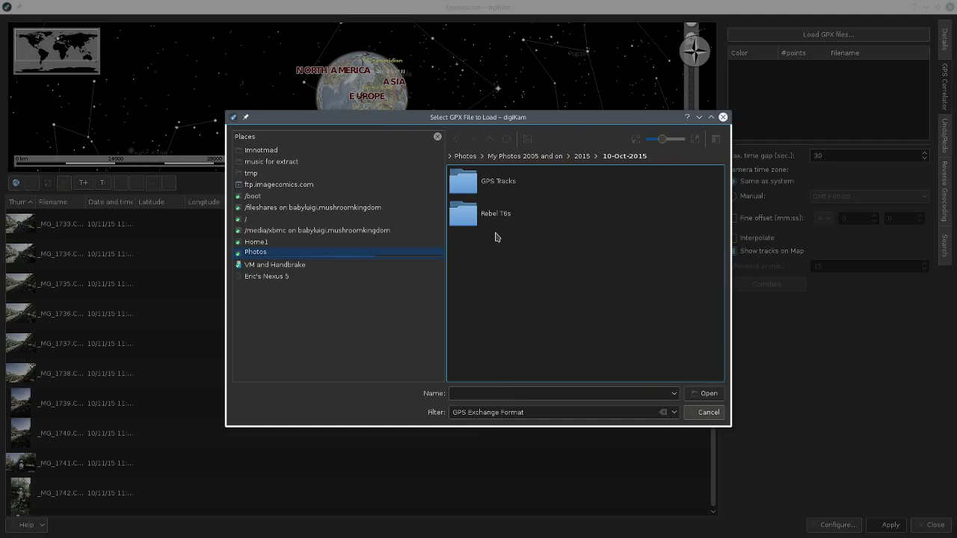
{"action": "left_click", "coordinate": [703, 393]}
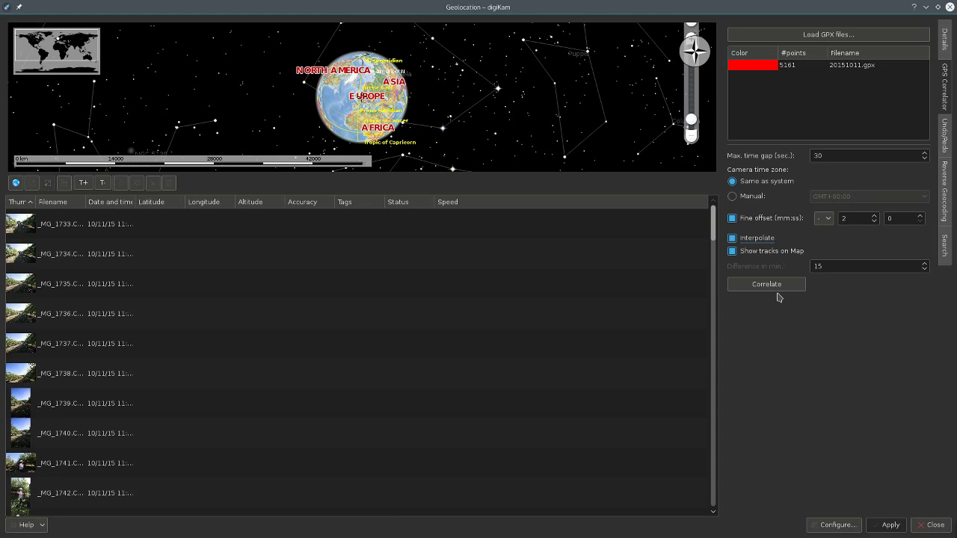
{"action": "left_click", "coordinate": [766, 284]}
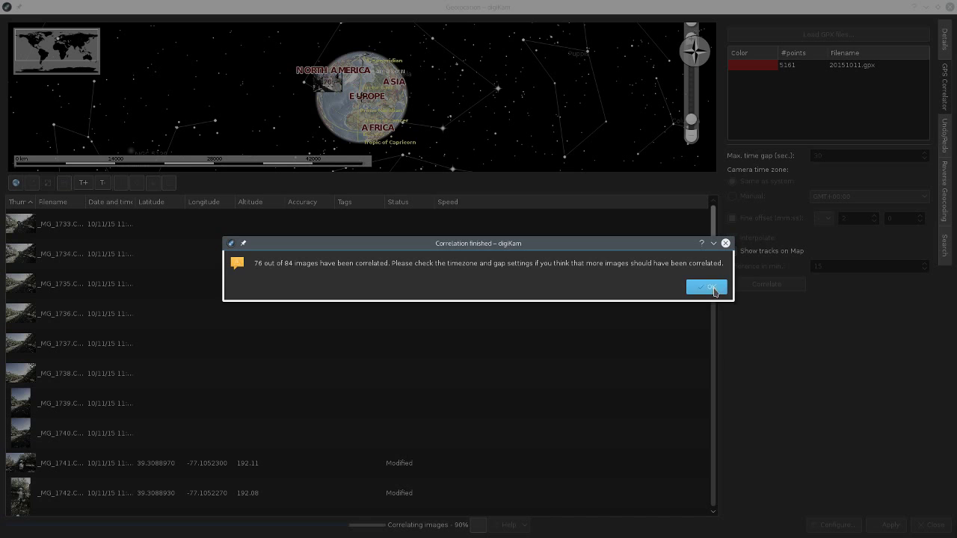
Dismiss the correlation summary and review the new latitude, longitude and altitude values in the image list
{"action": "left_click", "coordinate": [706, 287]}
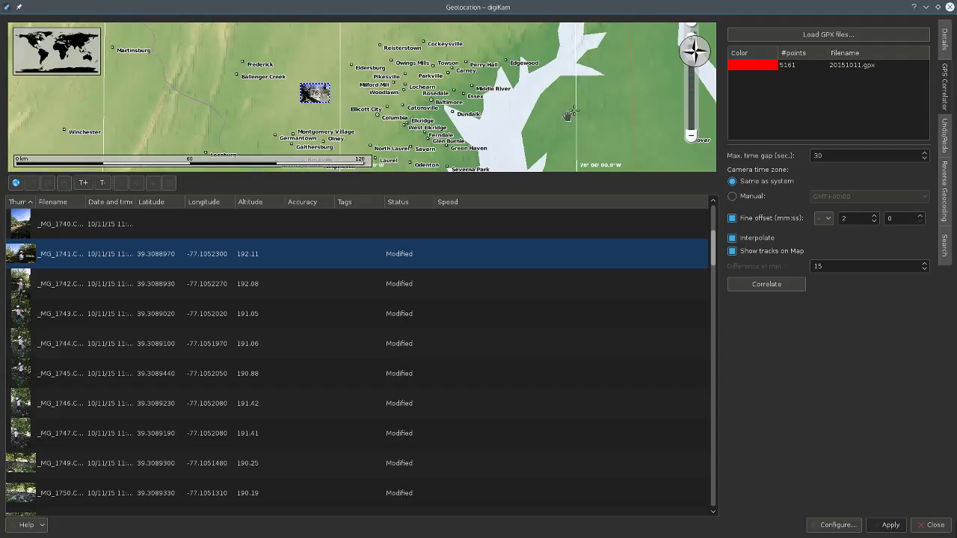
{"action": "left_click", "coordinate": [224, 404]}
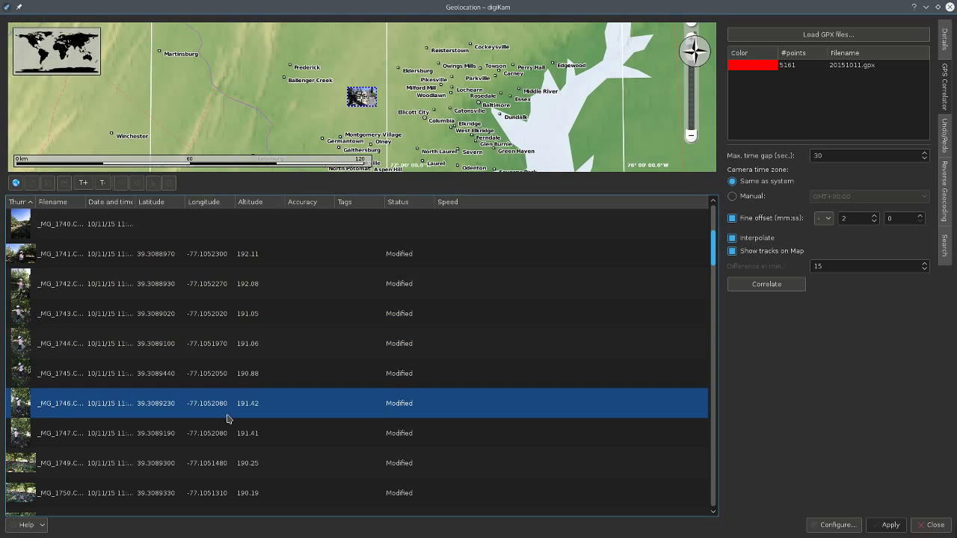
{"action": "scroll", "scroll_direction": "down", "scroll_amount": 3}
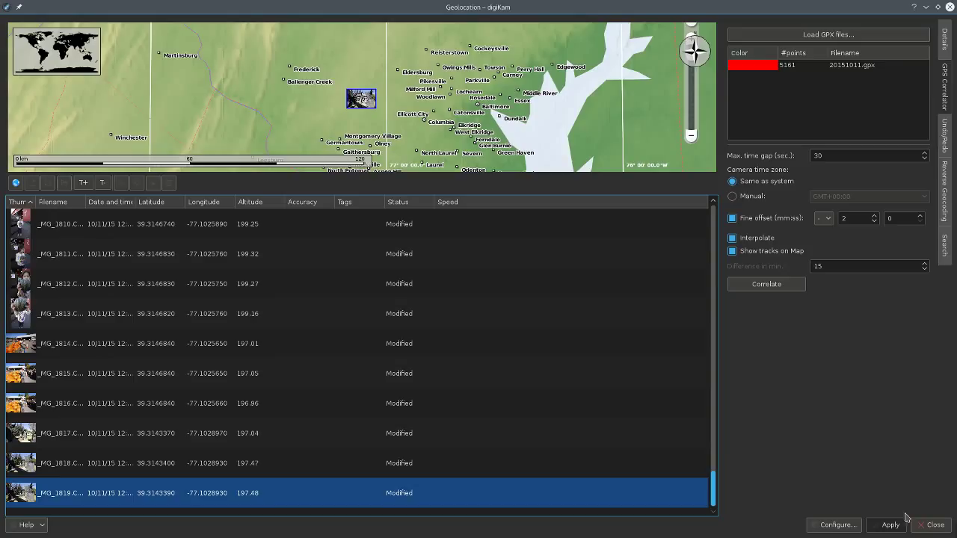
Apply the correlated coordinates to the photos and show one photo's latitude, longitude and altitude in Details
{"action": "left_click", "coordinate": [890, 524]}
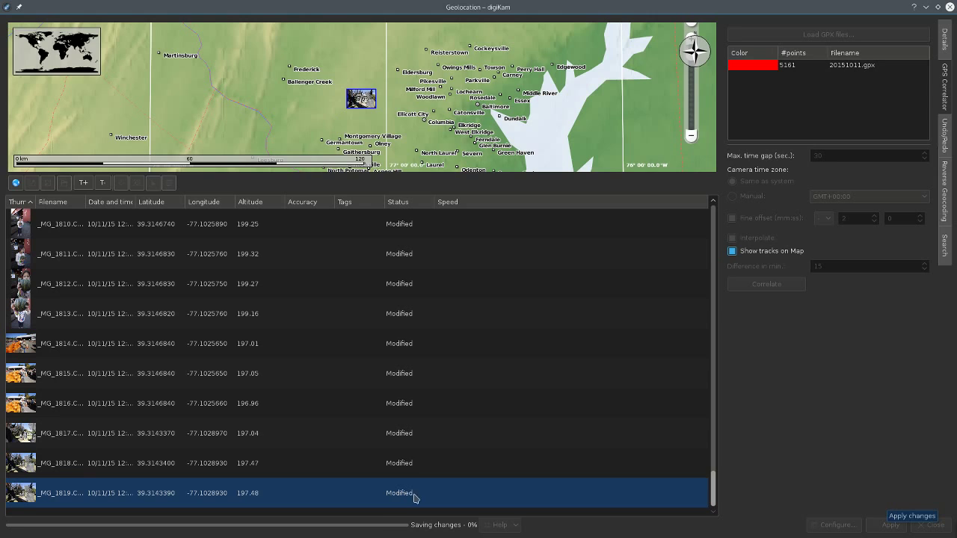
{"action": "mouse_move", "coordinate": [148, 296]}
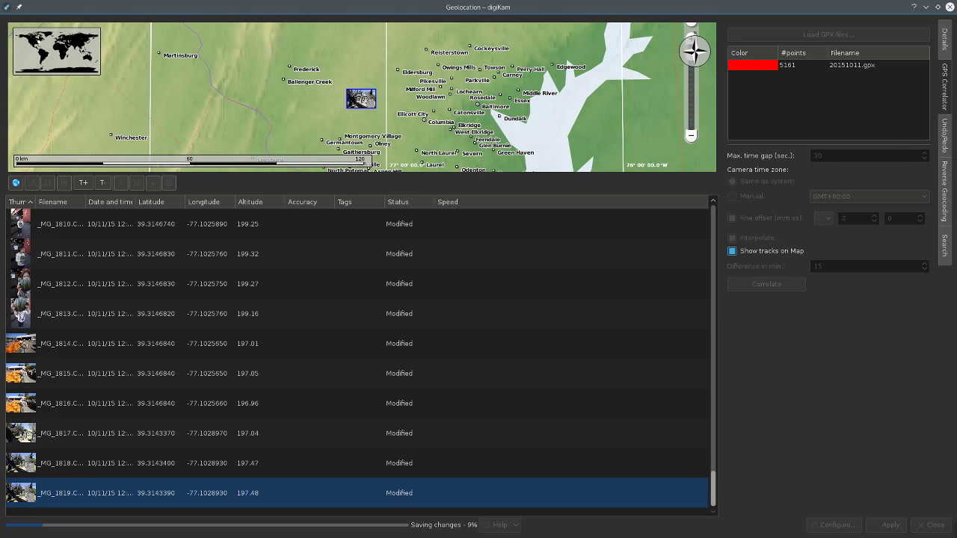
{"action": "left_click", "coordinate": [946, 30]}
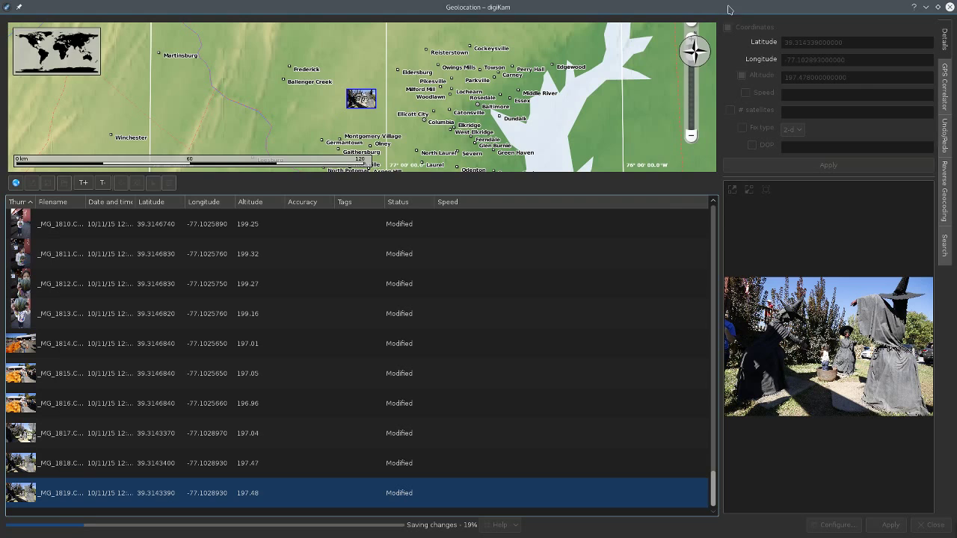
{"action": "mouse_move", "coordinate": [170, 487]}
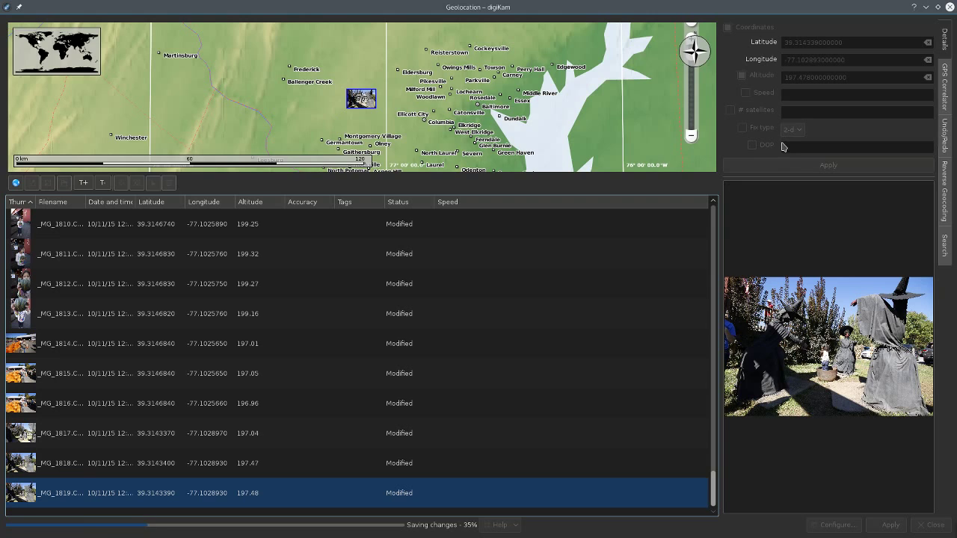
{"action": "mouse_move", "coordinate": [926, 91]}
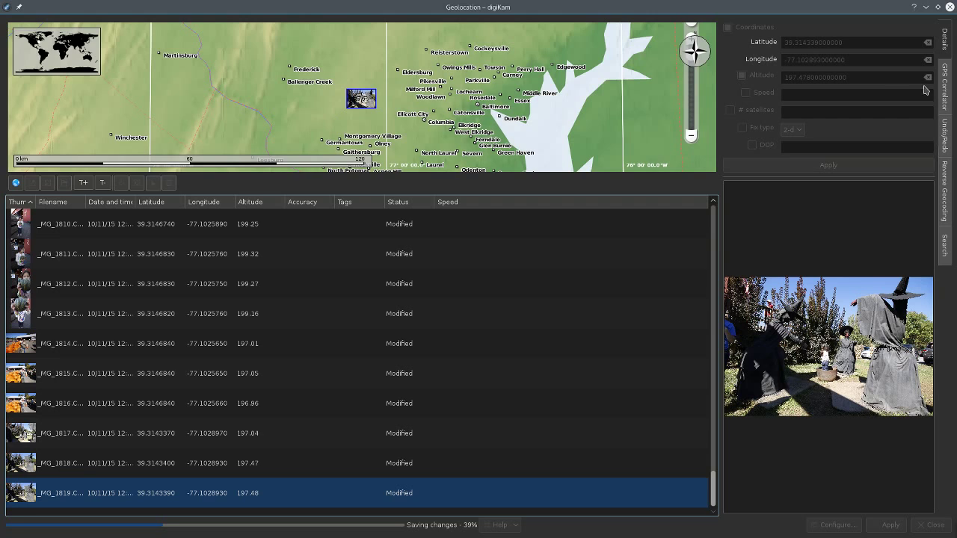
{"action": "mouse_move", "coordinate": [906, 62]}
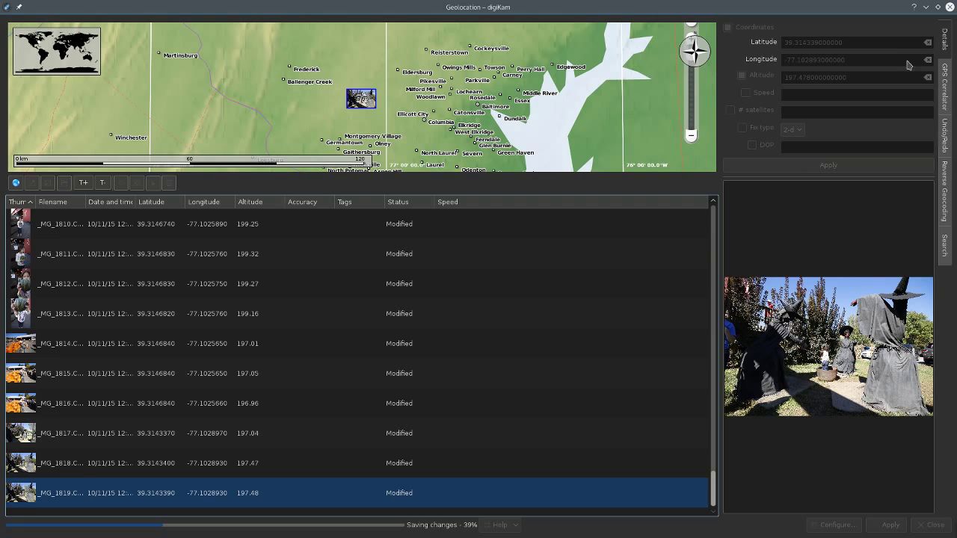
{"action": "mouse_move", "coordinate": [572, 93]}
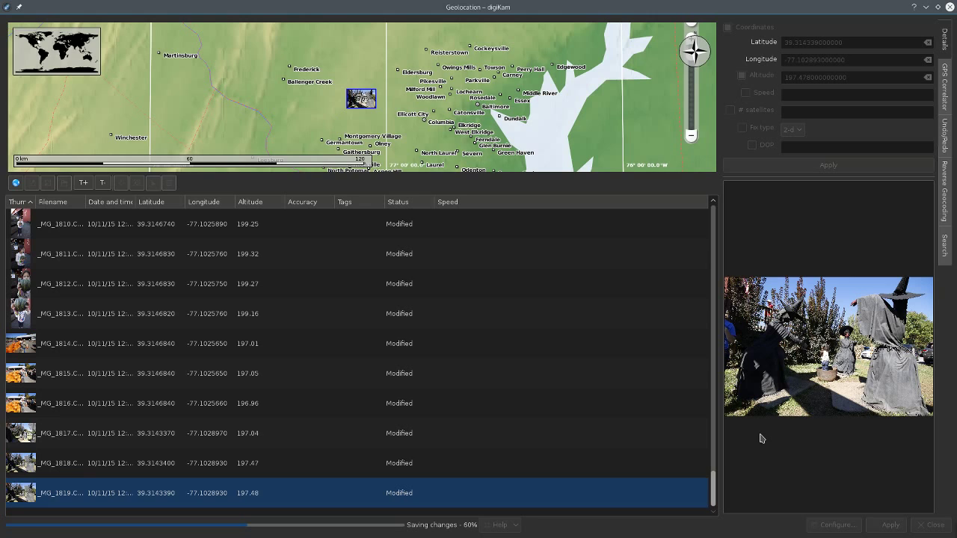
{"action": "scroll", "scroll_direction": "up", "scroll_amount": 3}
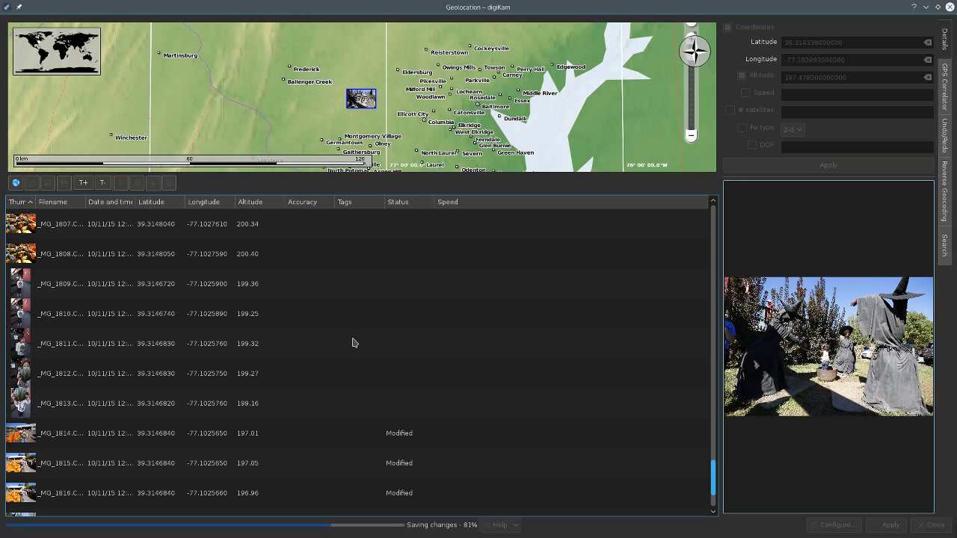
{"action": "mouse_move", "coordinate": [588, 439]}
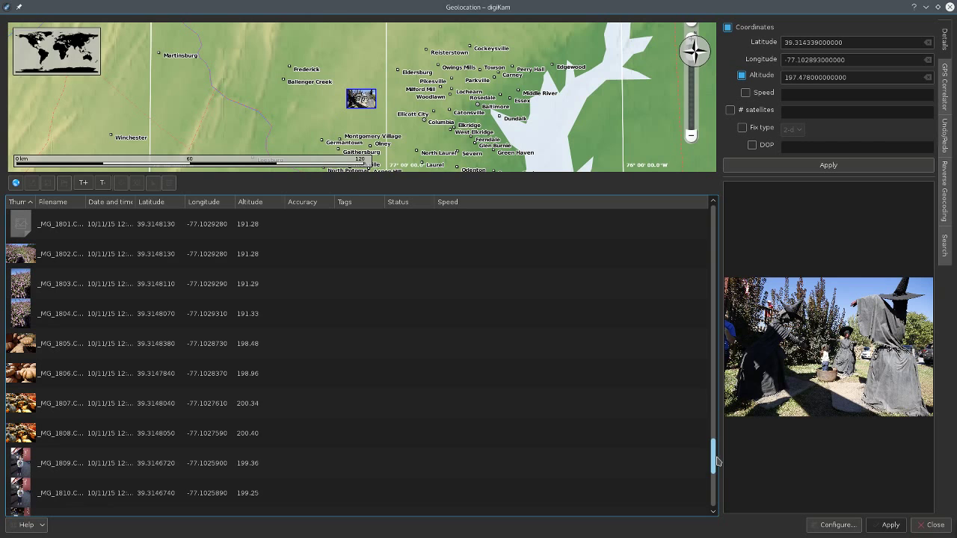
Close the geolocation tool and select a geotagged photo with the Captions sidebar shown
{"action": "left_click", "coordinate": [933, 523]}
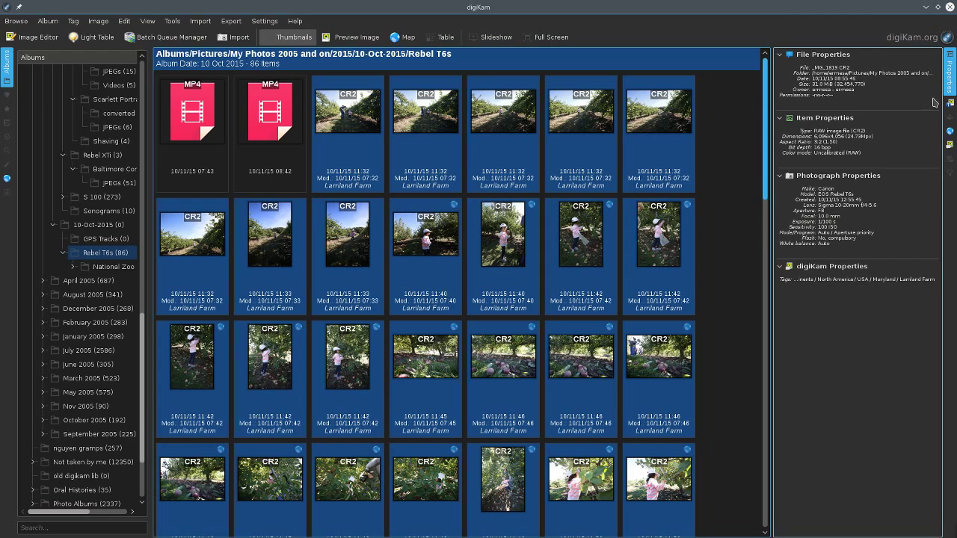
{"action": "left_click", "coordinate": [952, 72]}
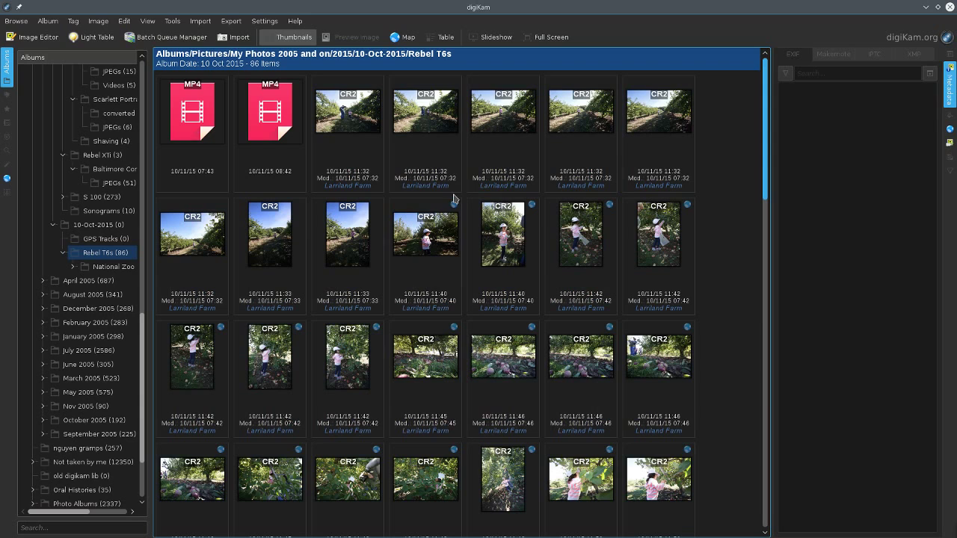
{"action": "left_click", "coordinate": [425, 234]}
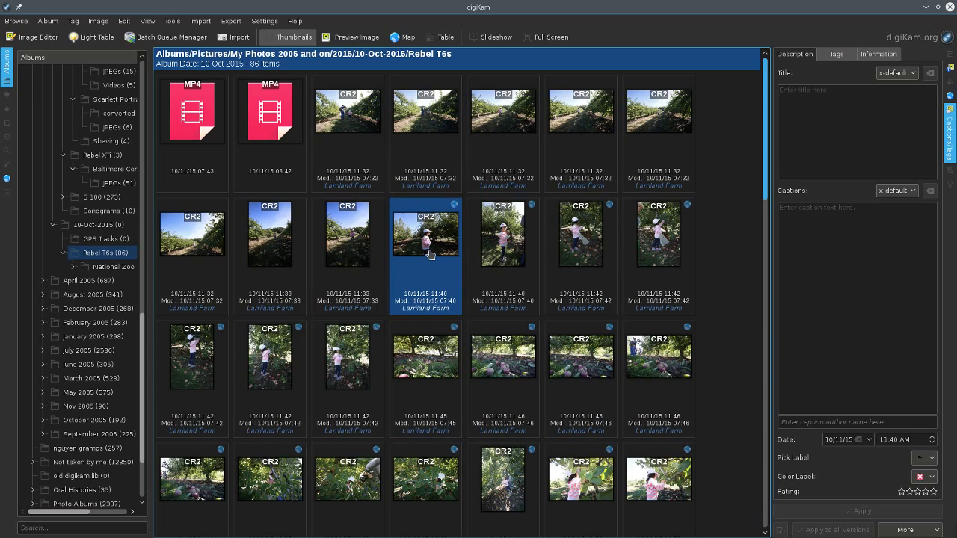
Send the photo to RawTherapee and browse the save dialog up to the 18 Oct 2015 folder
{"action": "right_click", "coordinate": [424, 234]}
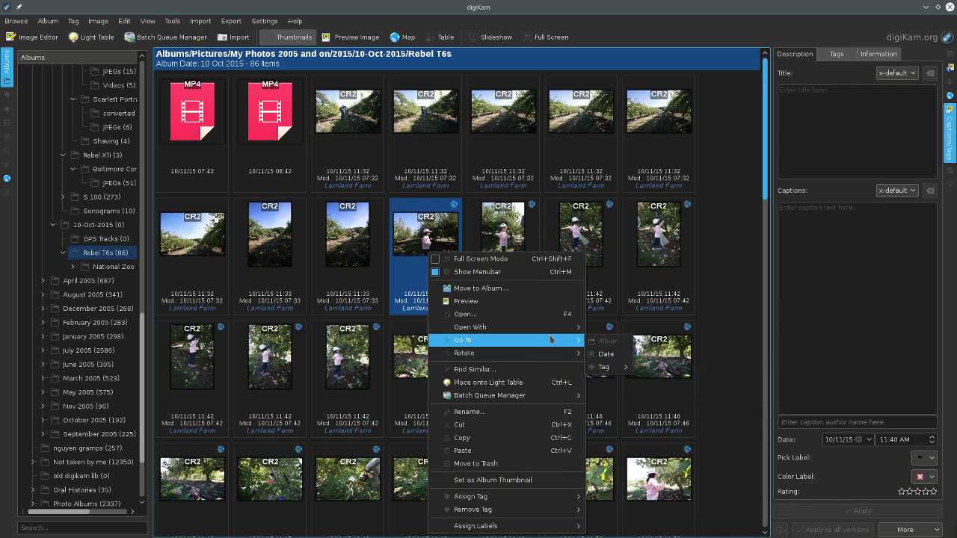
{"action": "key", "text": "Escape"}
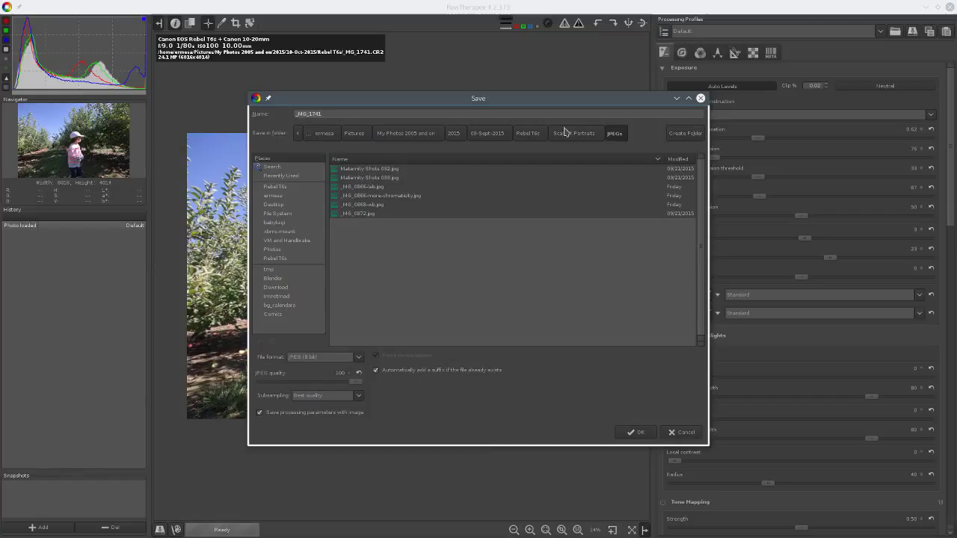
{"action": "left_click", "coordinate": [487, 133]}
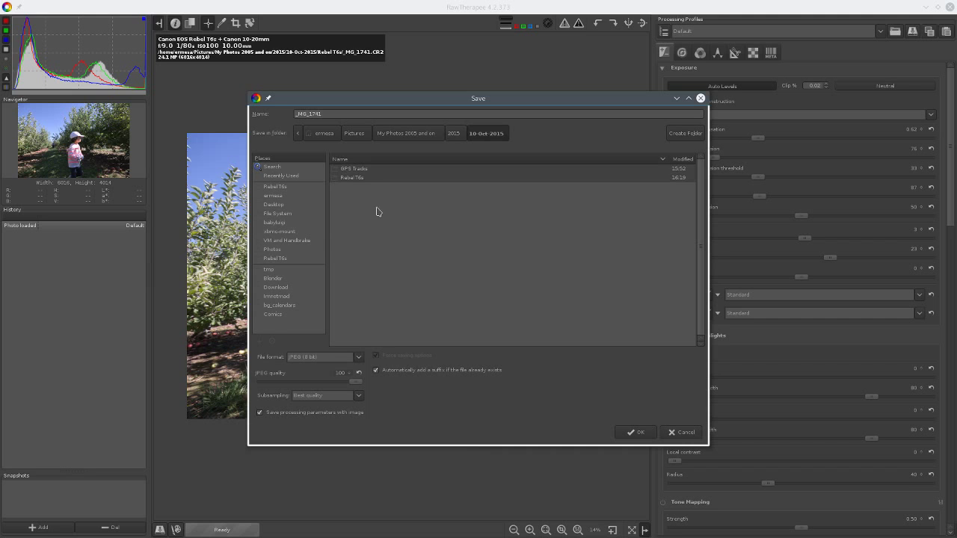
Save the JPG into the Rebel T6s folder and select it in digiKam to view its GPS EXIF metadata
{"action": "left_click", "coordinate": [636, 433]}
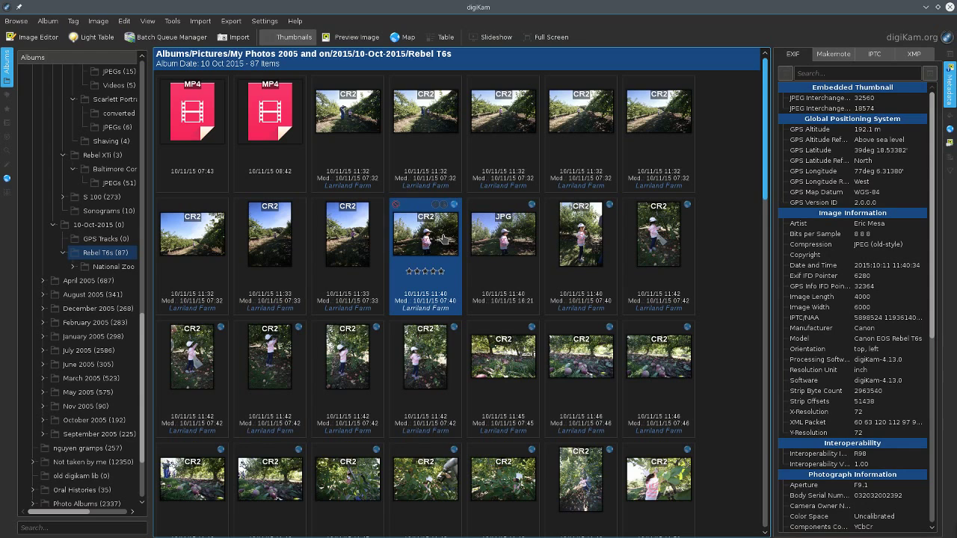
{"action": "left_click", "coordinate": [502, 233]}
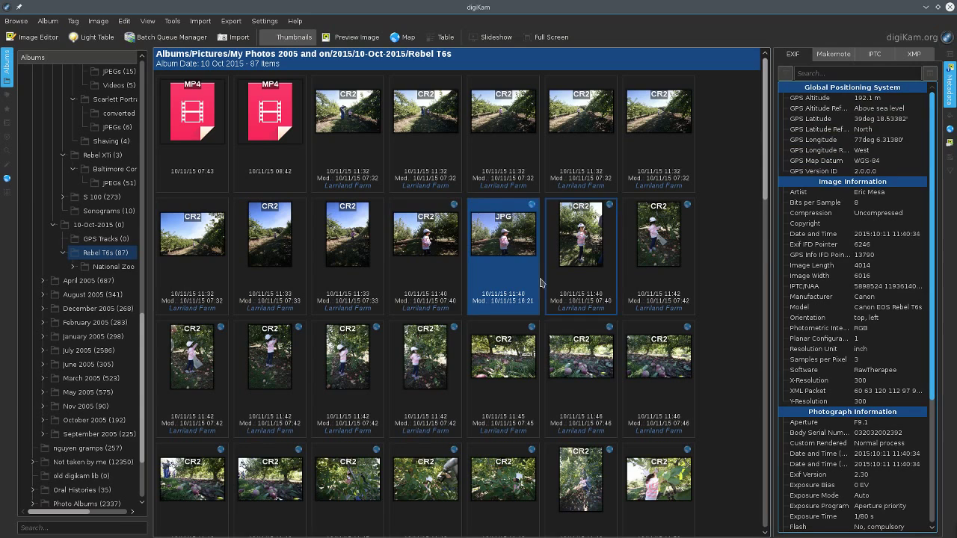